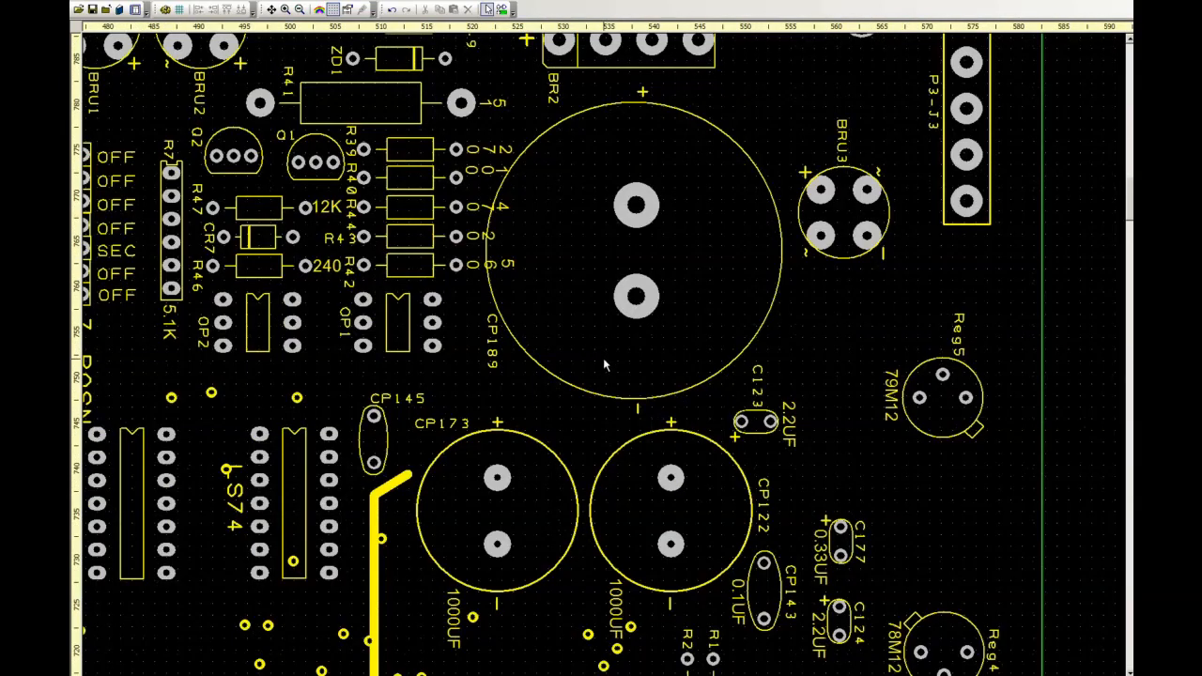
Step: Apply the set corner radius to each bend of the red tracks between the IC pins
scroll("down", 3)
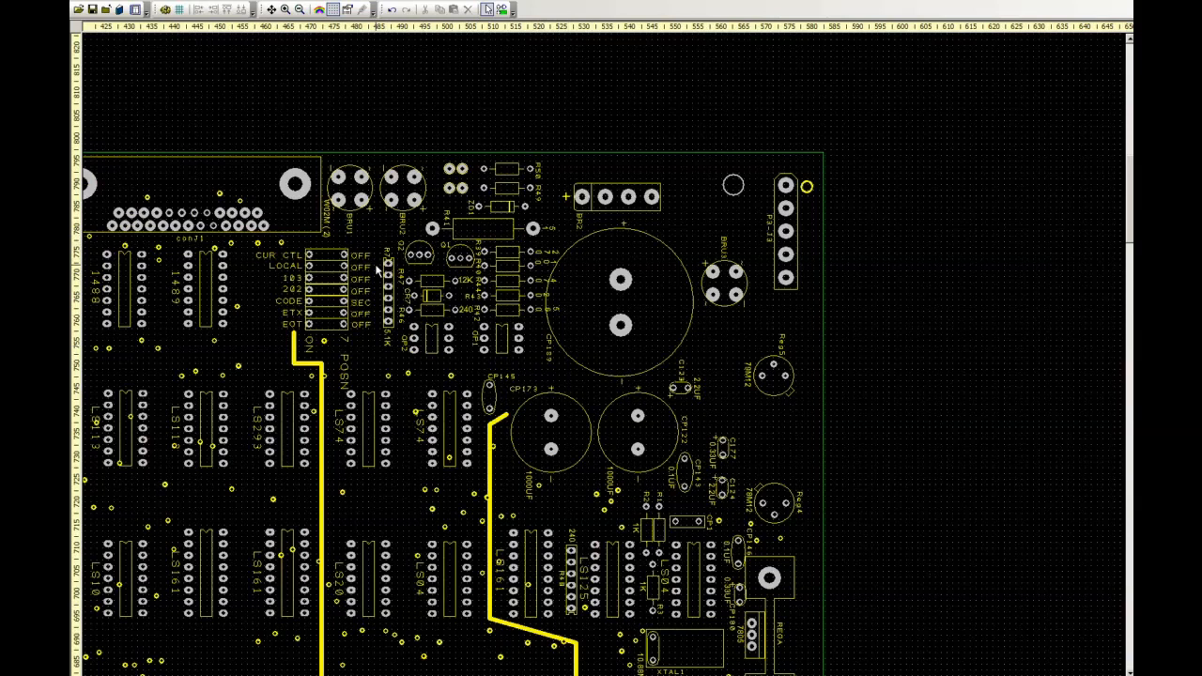
mouse_move(364, 278)
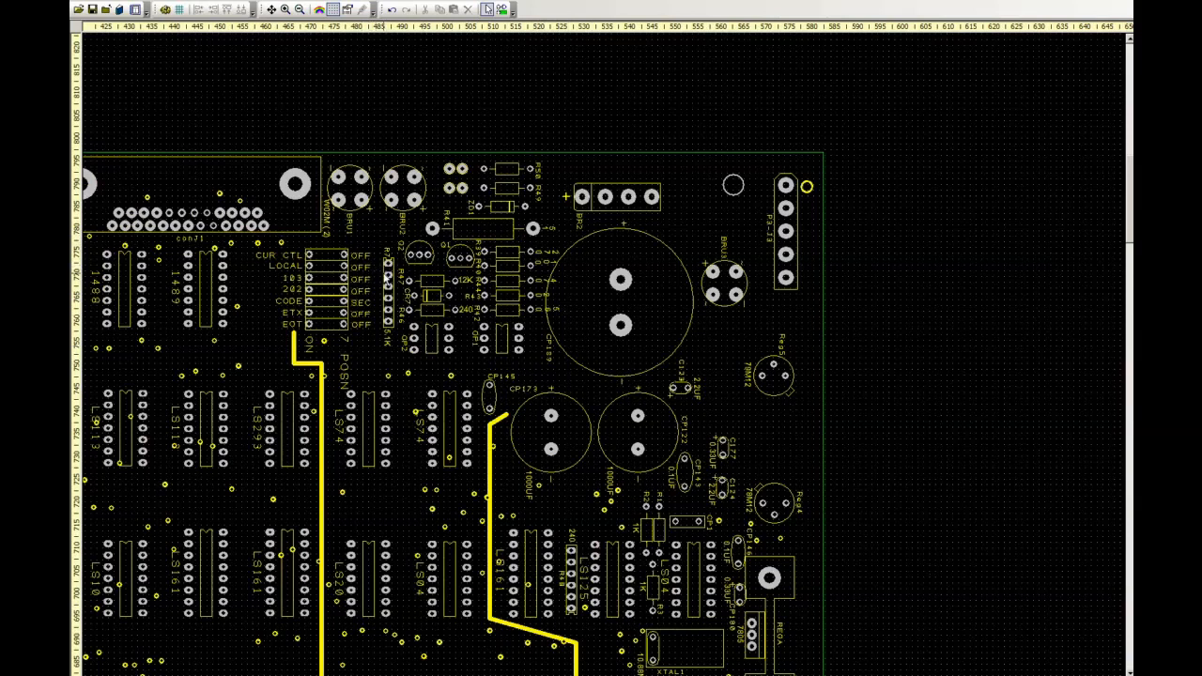
mouse_move(266, 371)
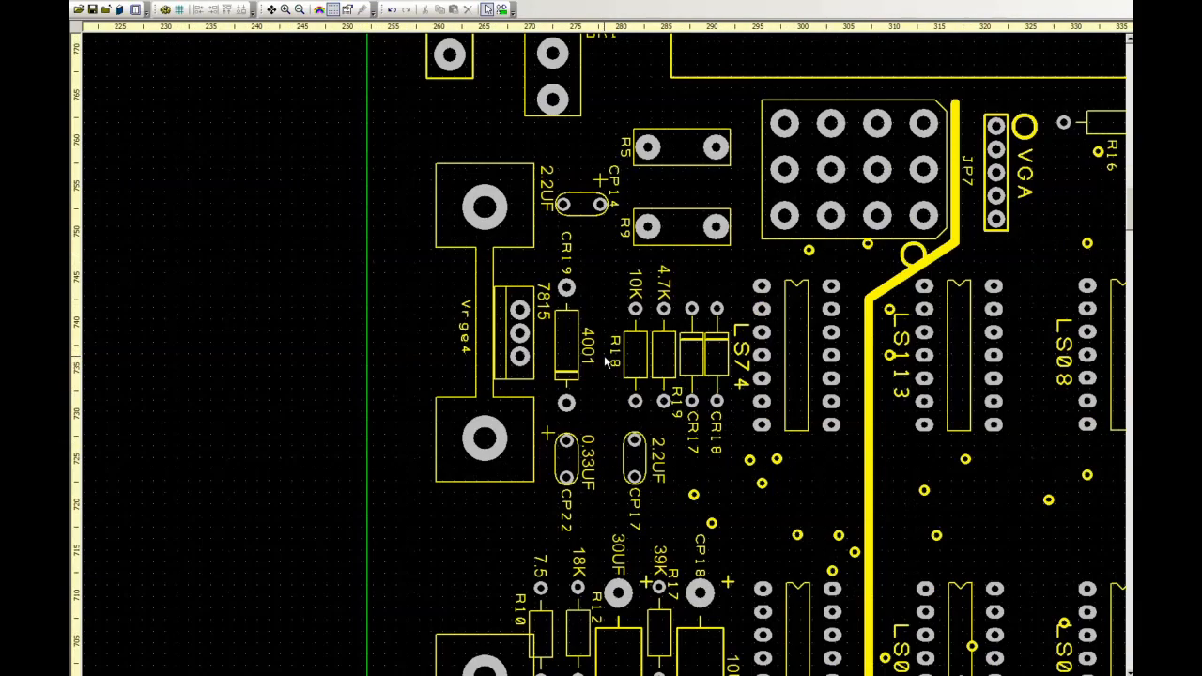
mouse_move(772, 409)
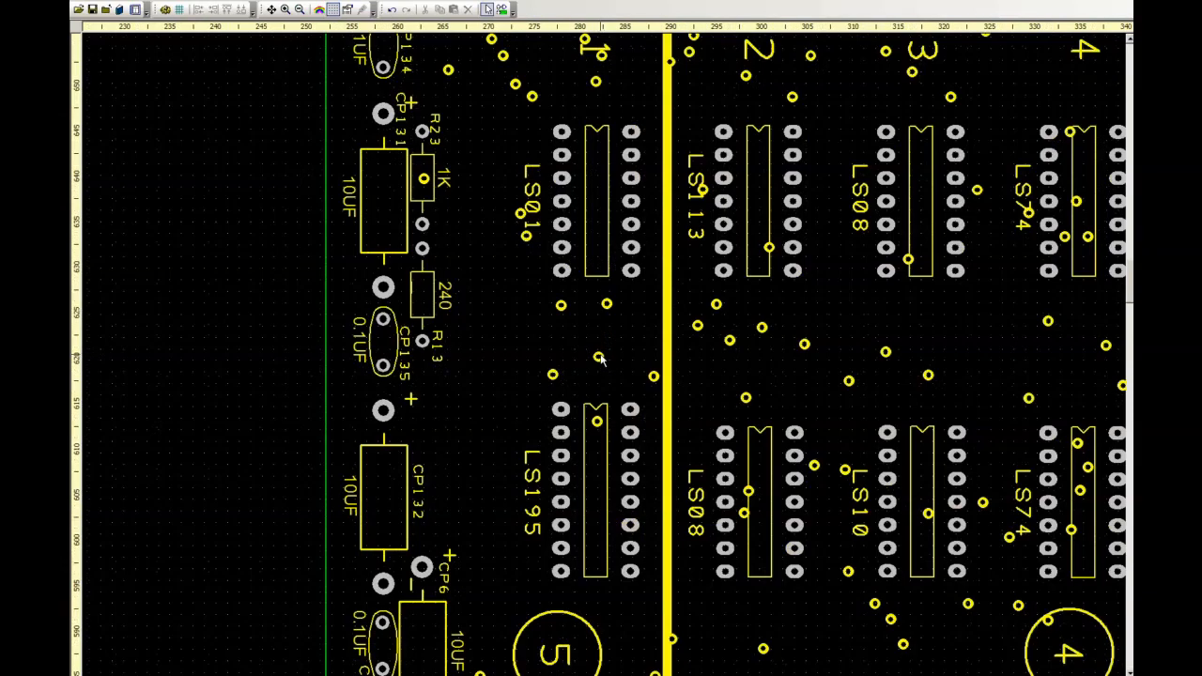
mouse_move(699, 186)
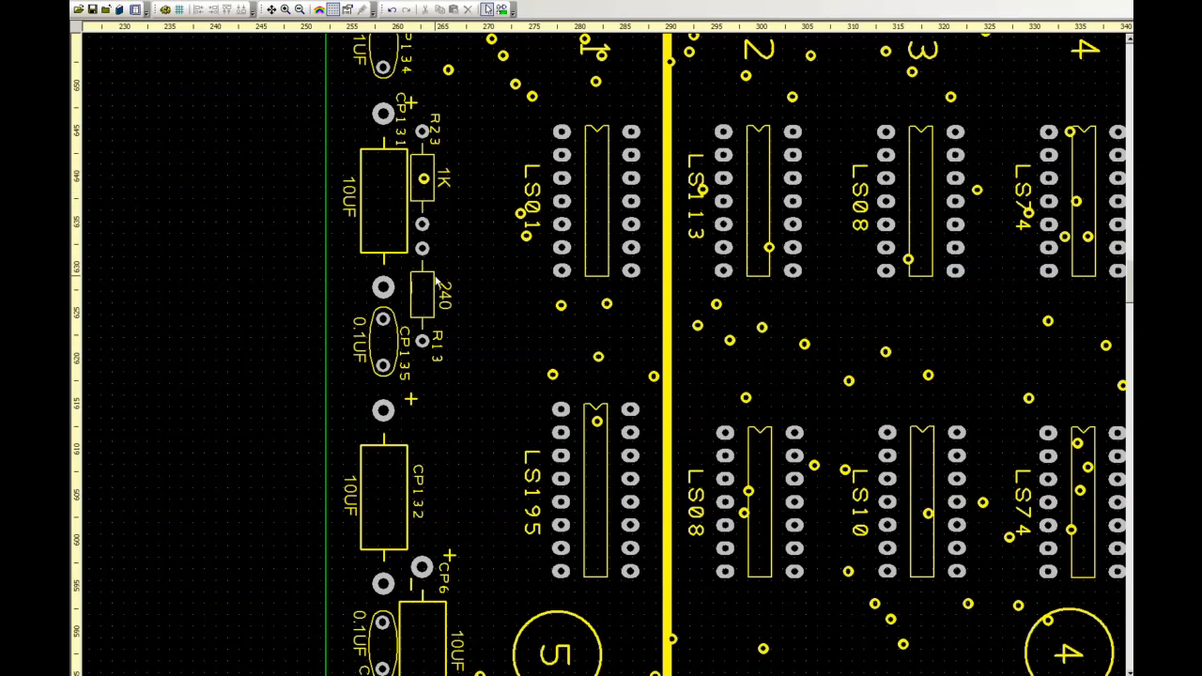
mouse_move(451, 315)
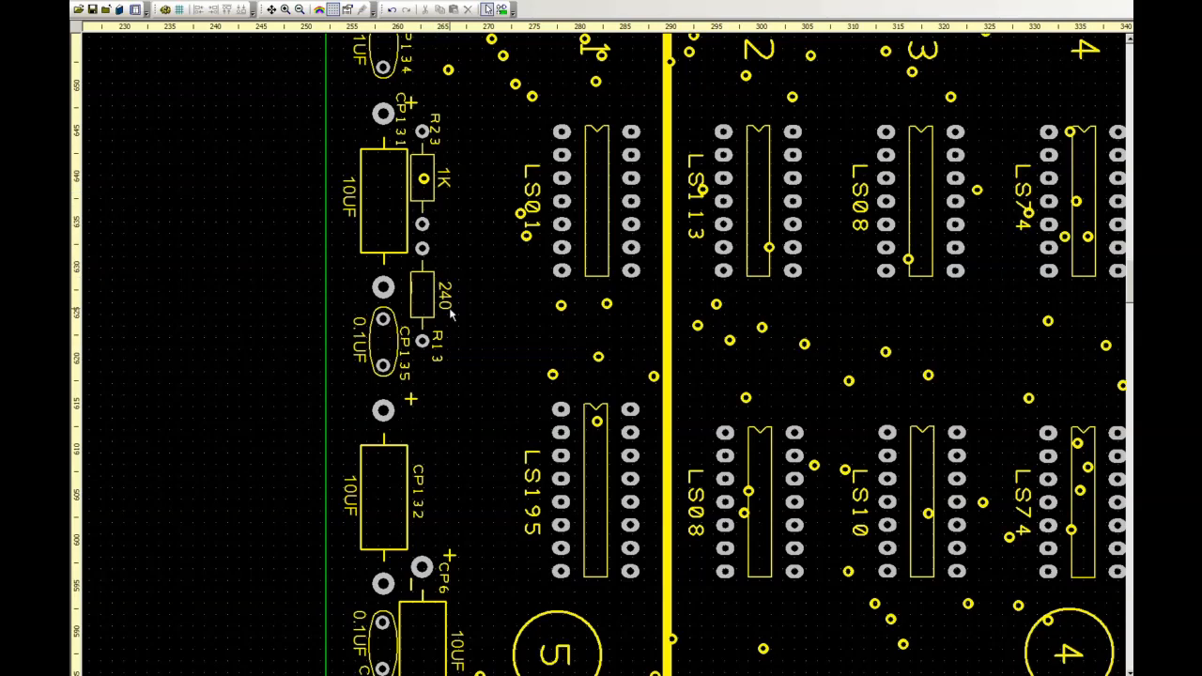
mouse_move(447, 376)
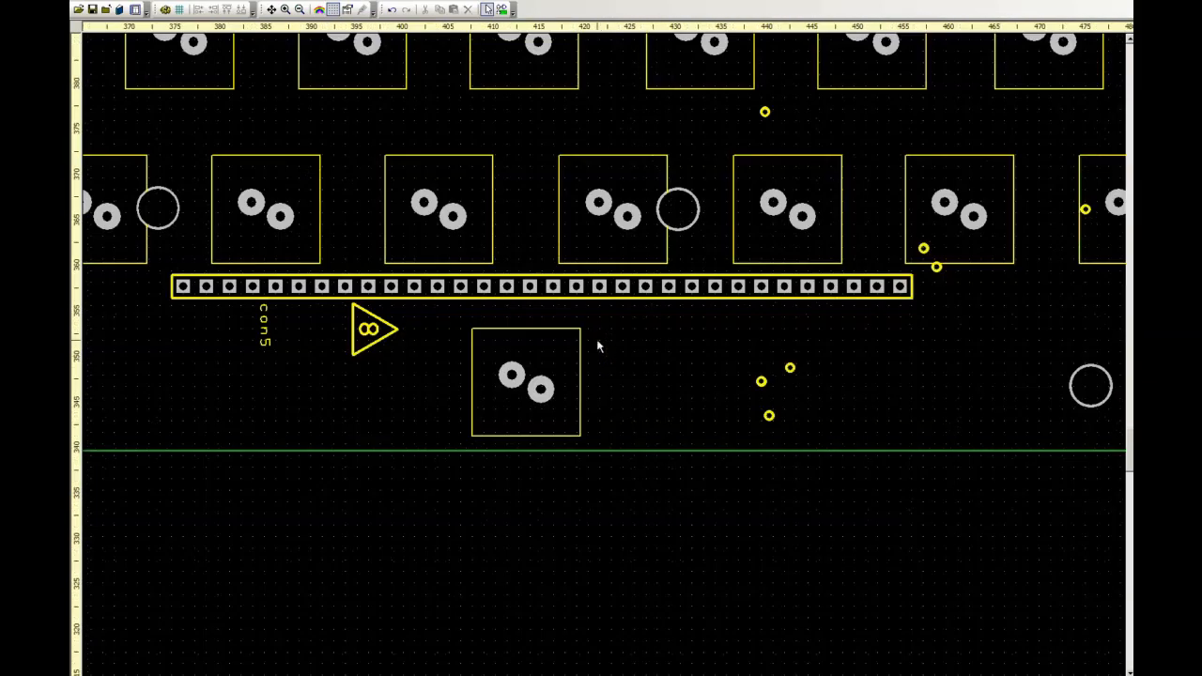
mouse_move(898, 276)
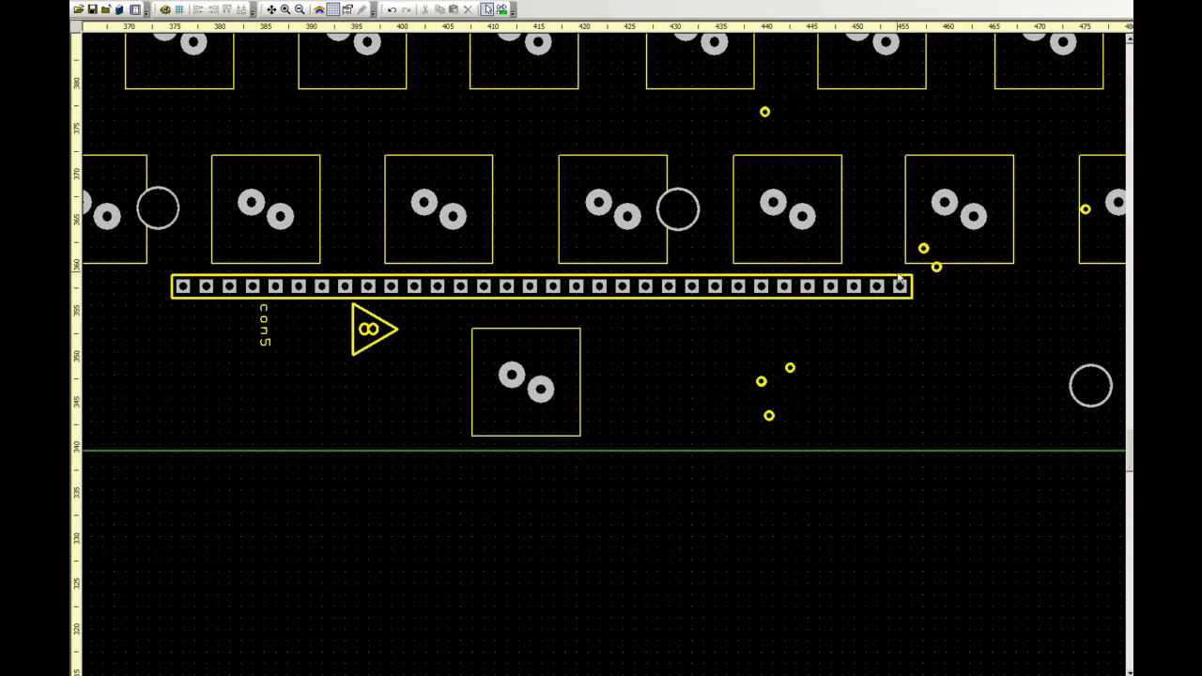
mouse_move(897, 304)
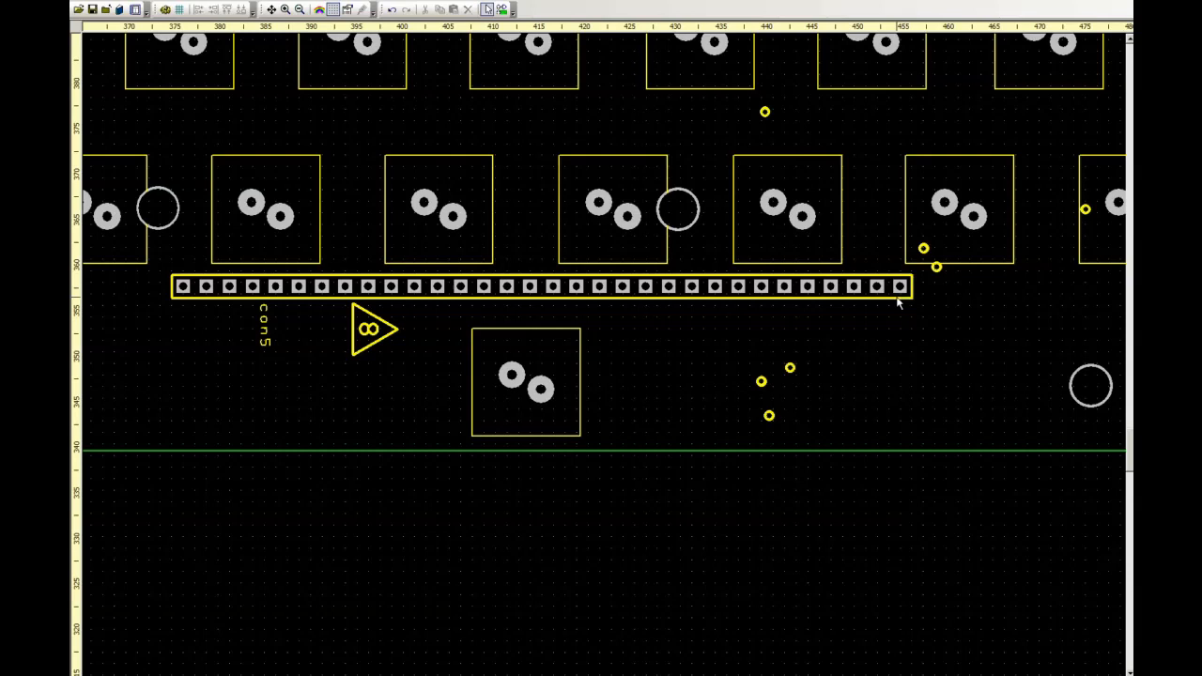
mouse_move(894, 302)
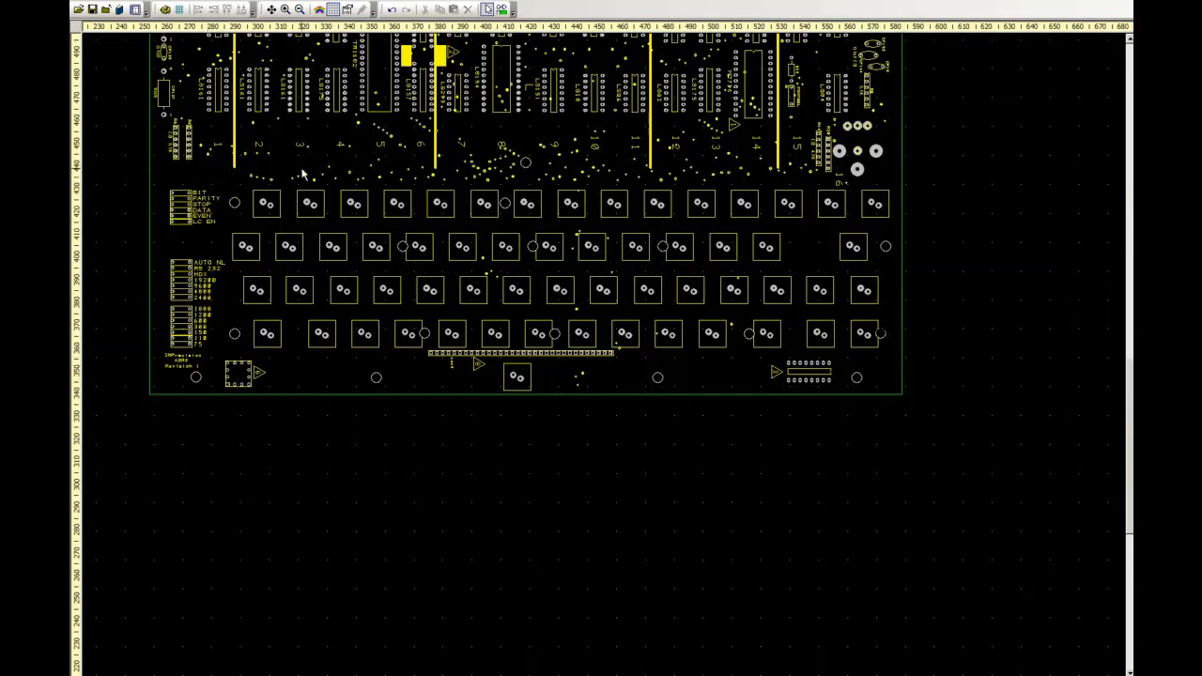
mouse_move(594, 366)
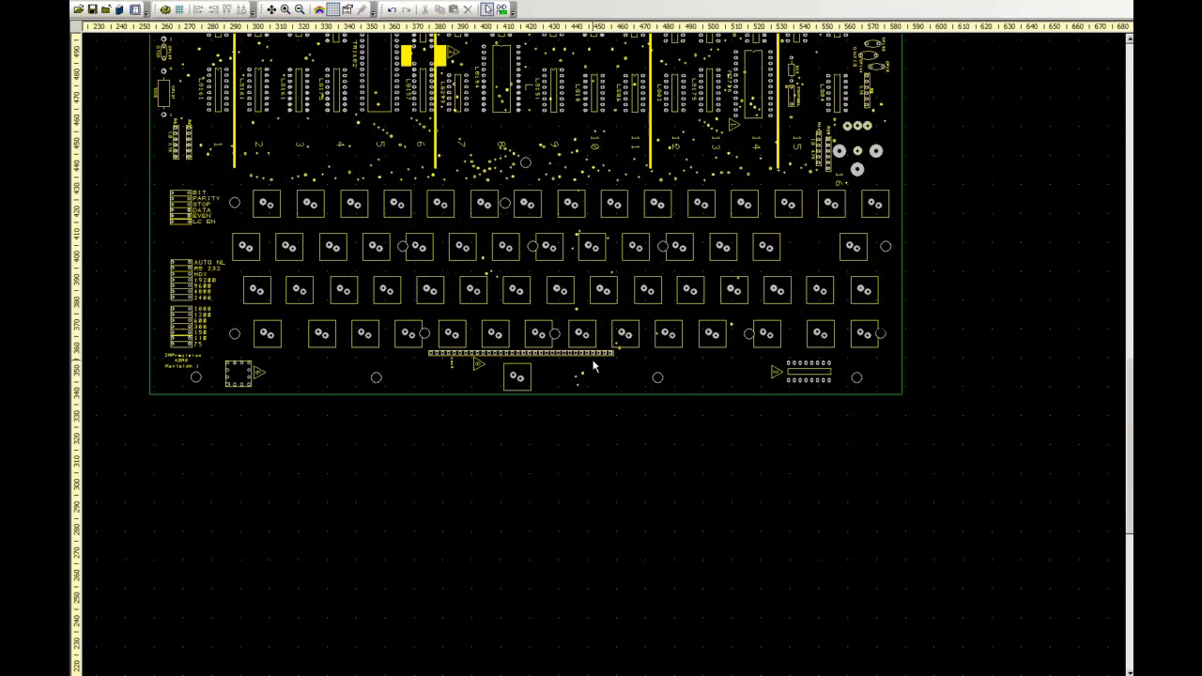
mouse_move(516, 328)
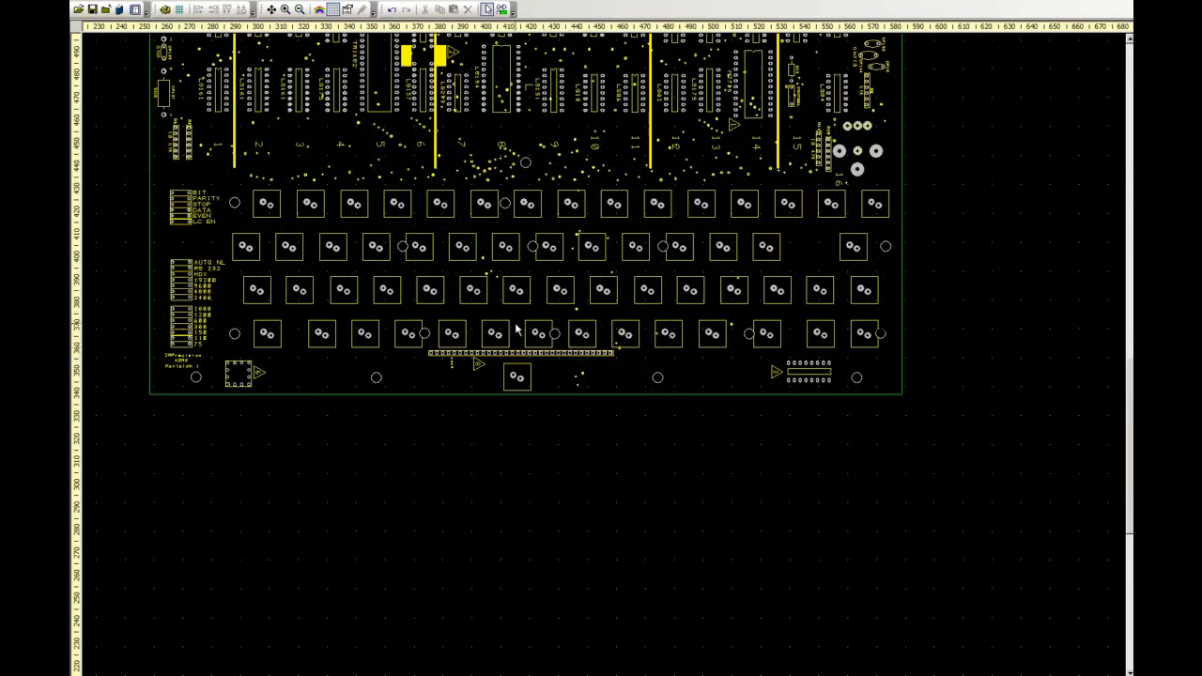
mouse_move(380, 282)
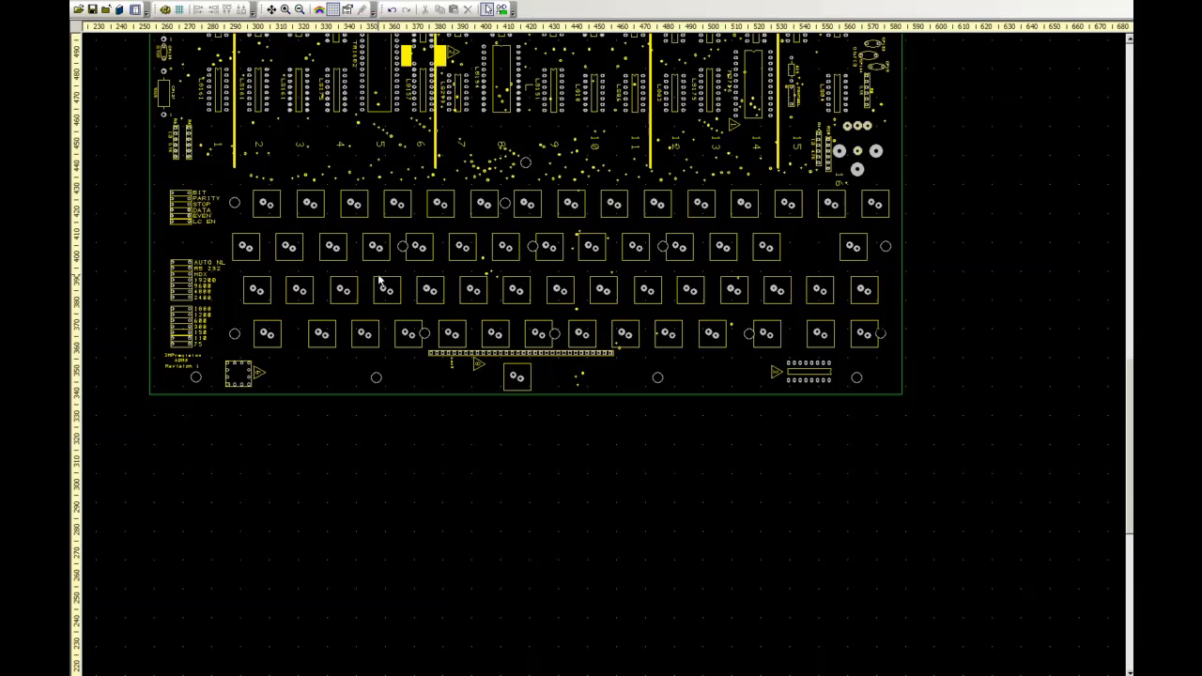
mouse_move(540, 225)
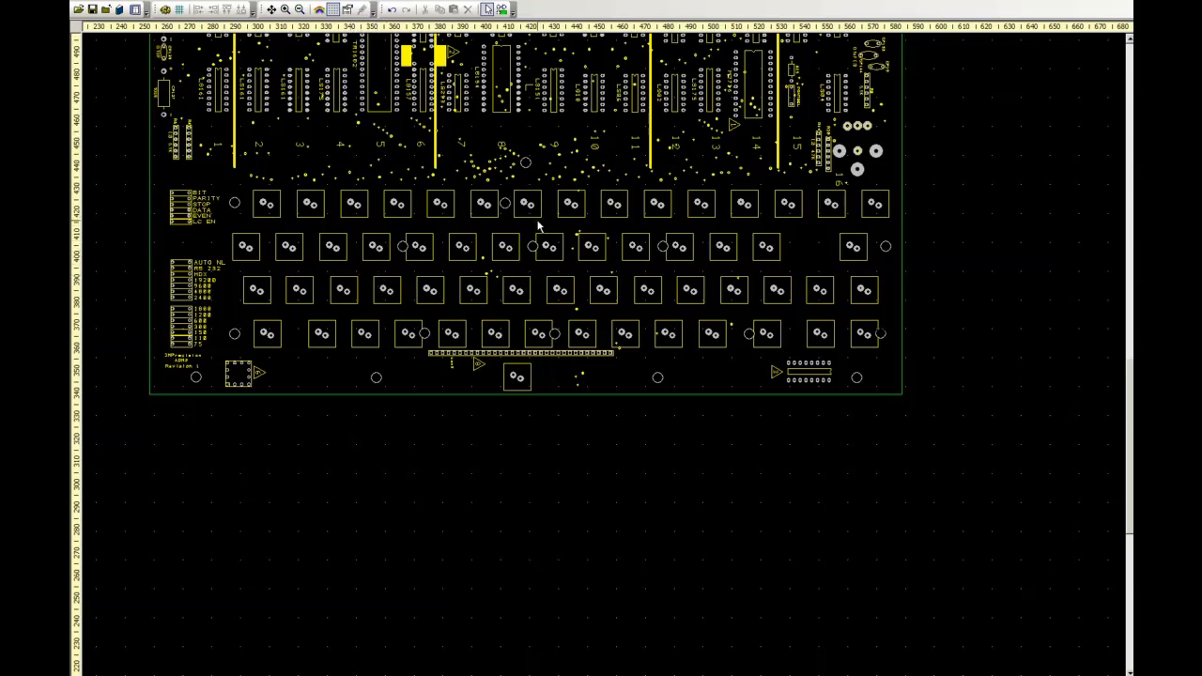
mouse_move(422, 210)
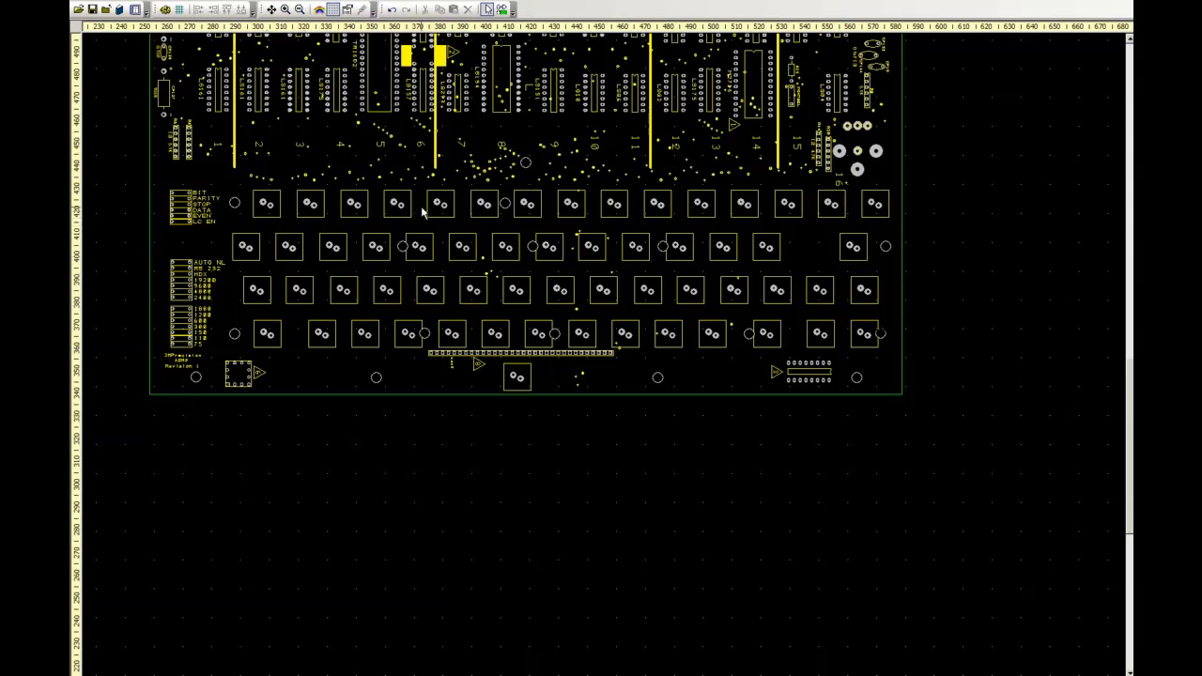
mouse_move(439, 215)
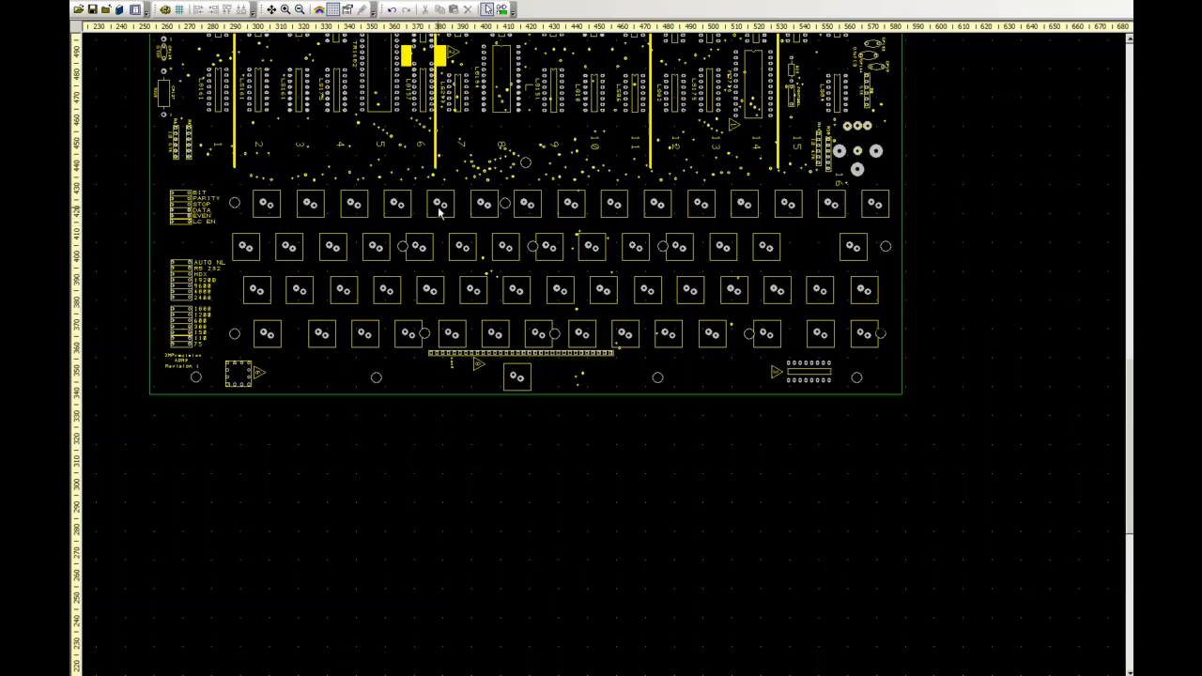
mouse_move(435, 301)
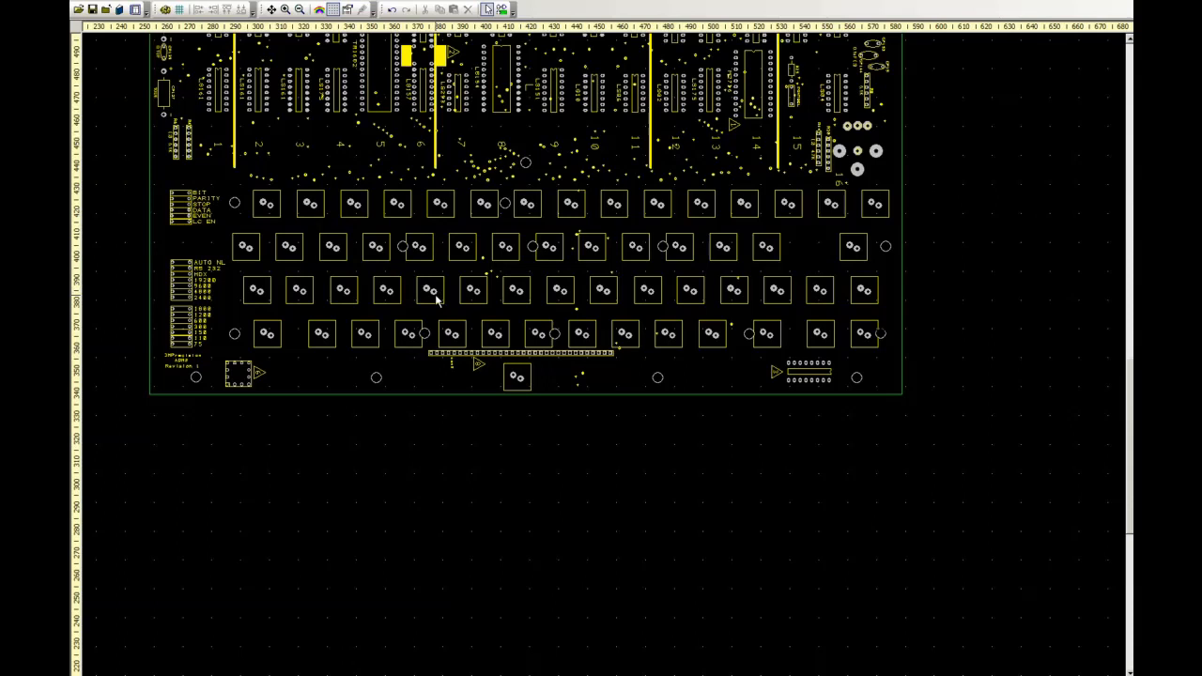
mouse_move(398, 340)
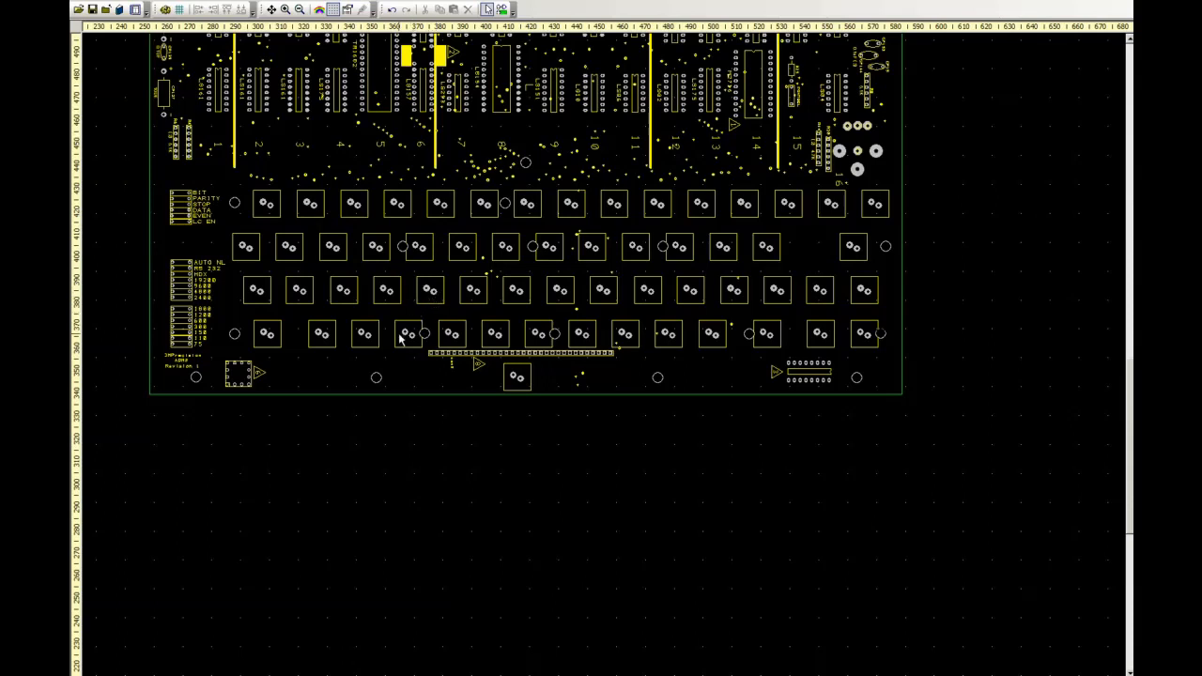
scroll("up", 3)
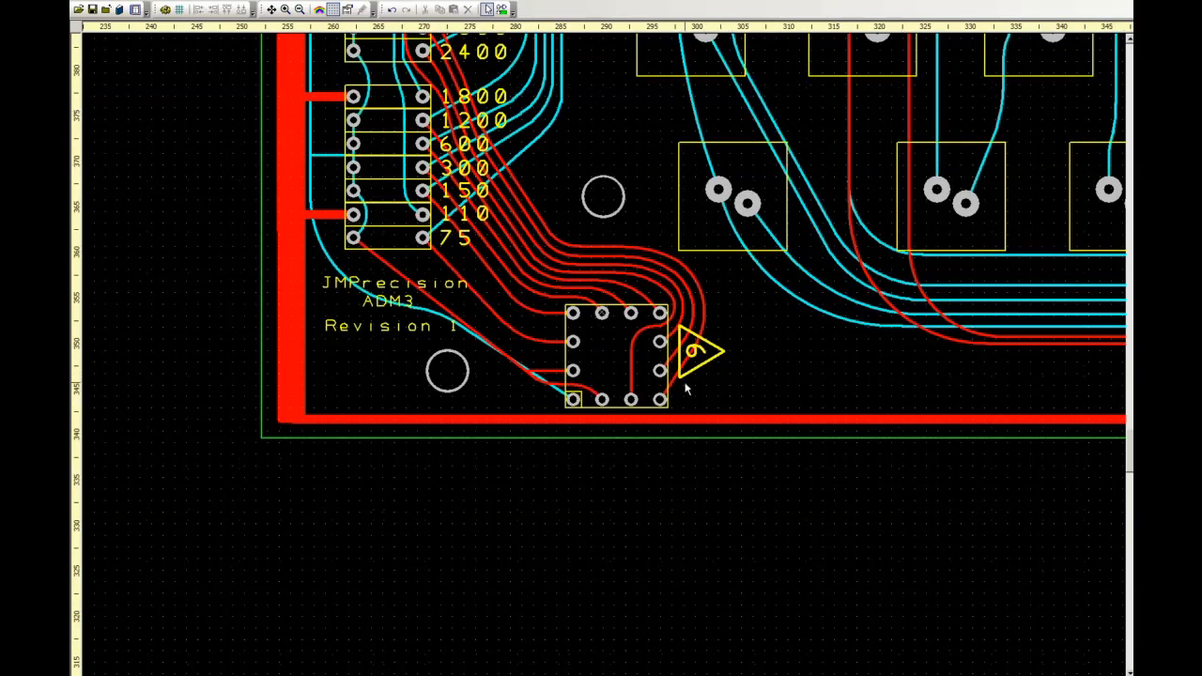
mouse_move(624, 334)
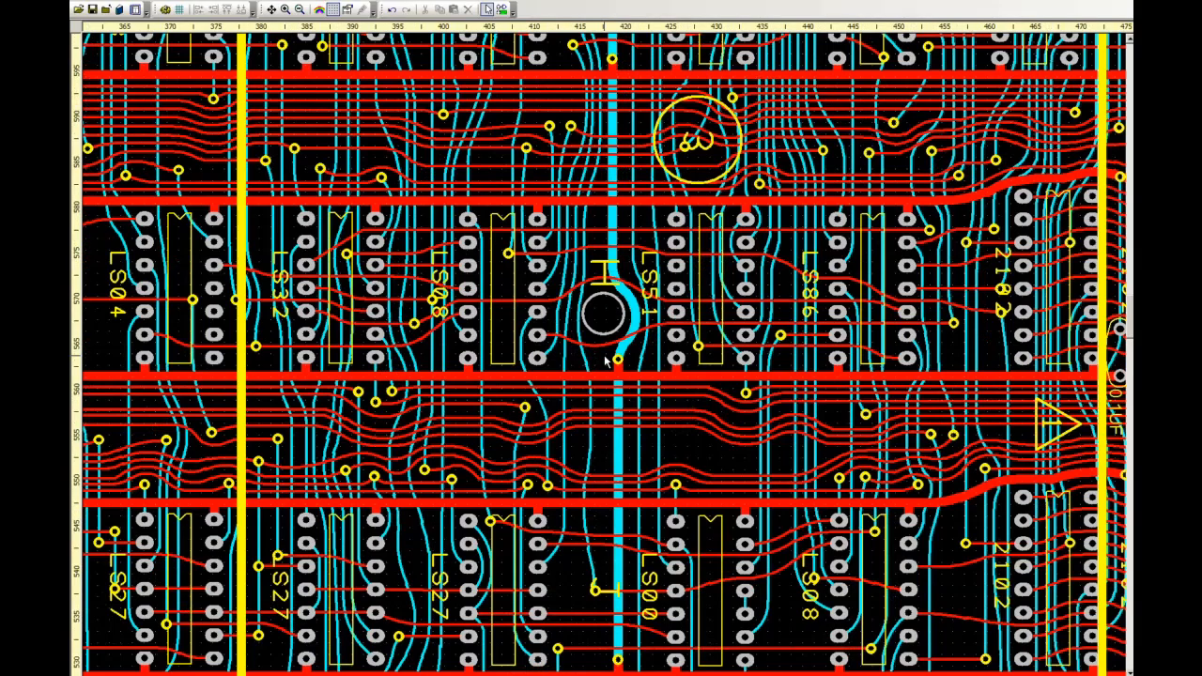
mouse_move(809, 371)
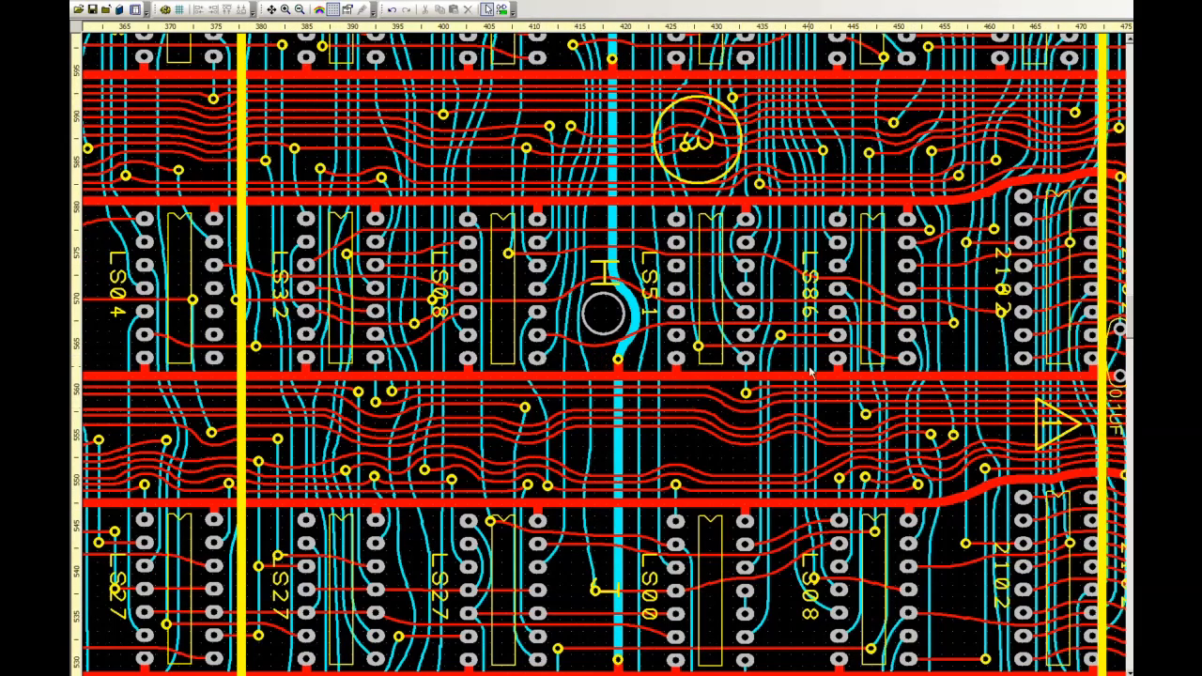
mouse_move(810, 374)
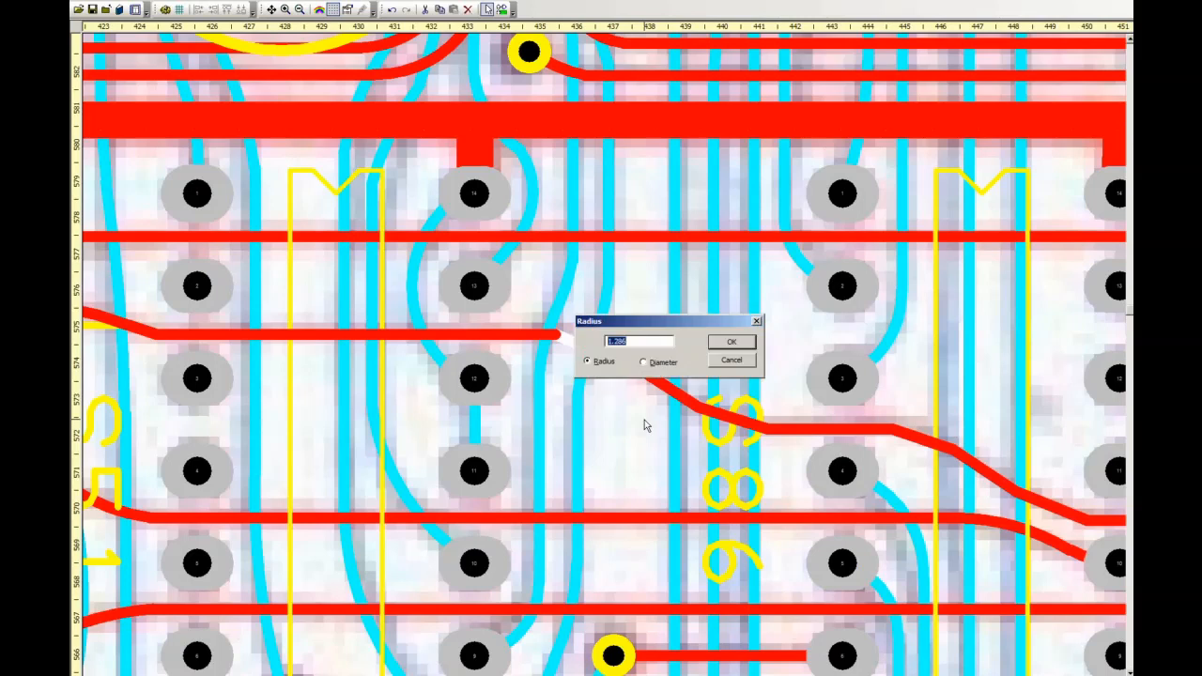
left_click(732, 342)
type("3")
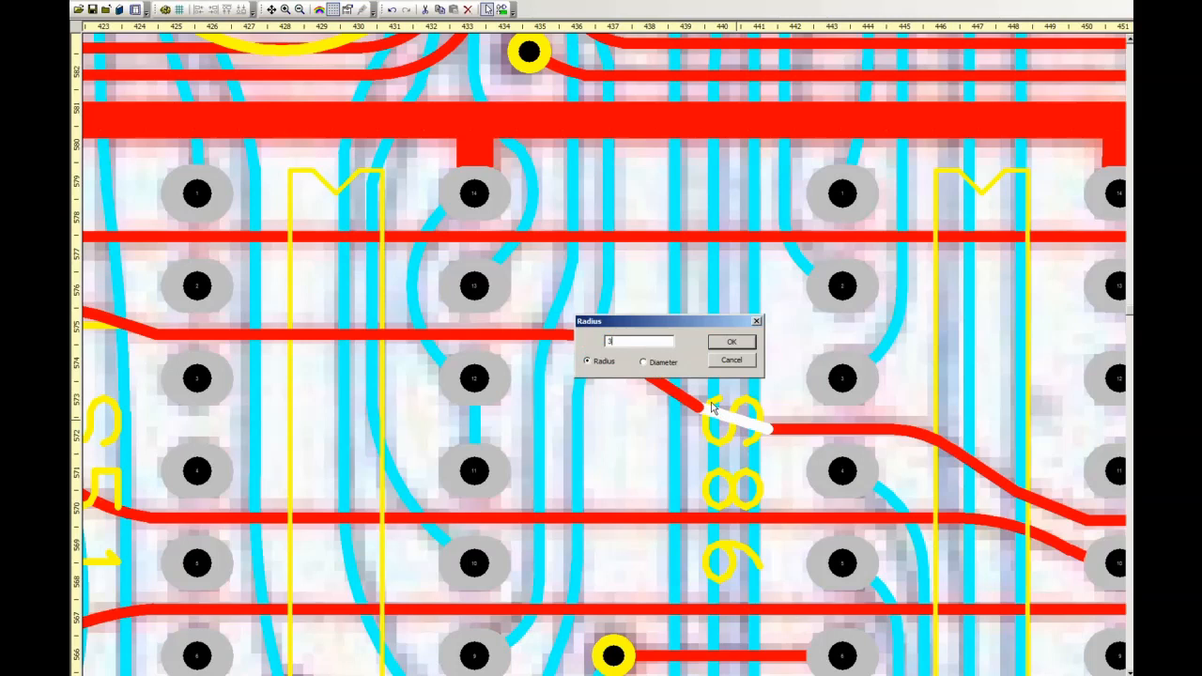
left_click(733, 342)
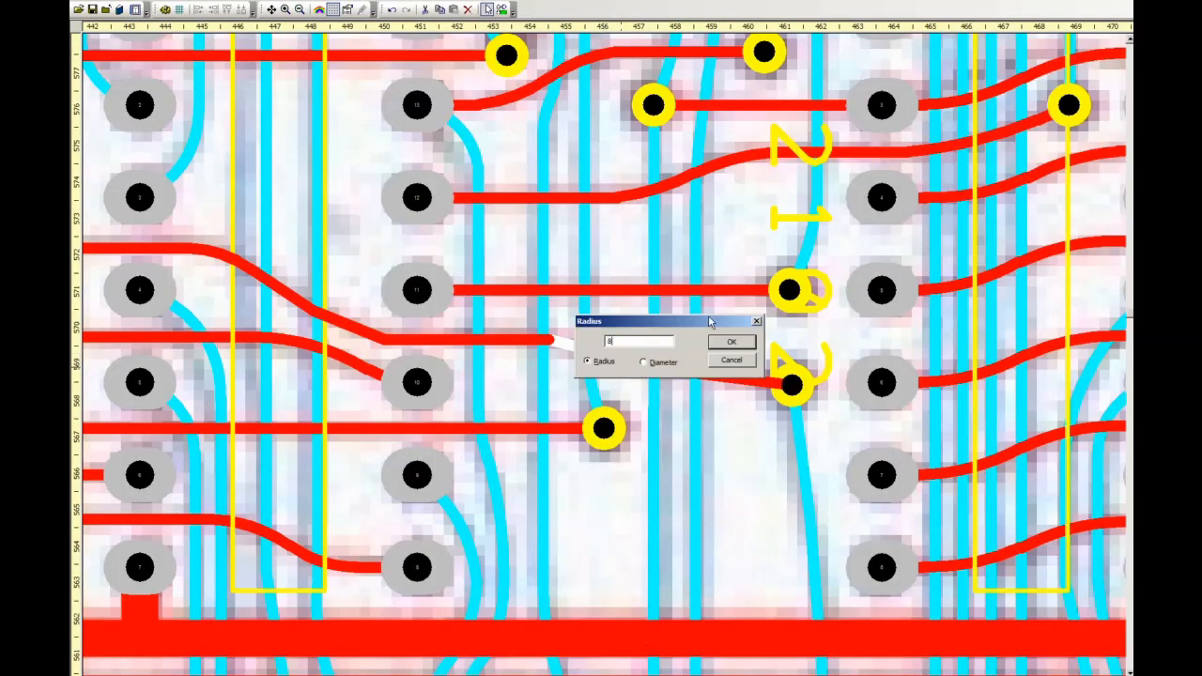
left_click(732, 342)
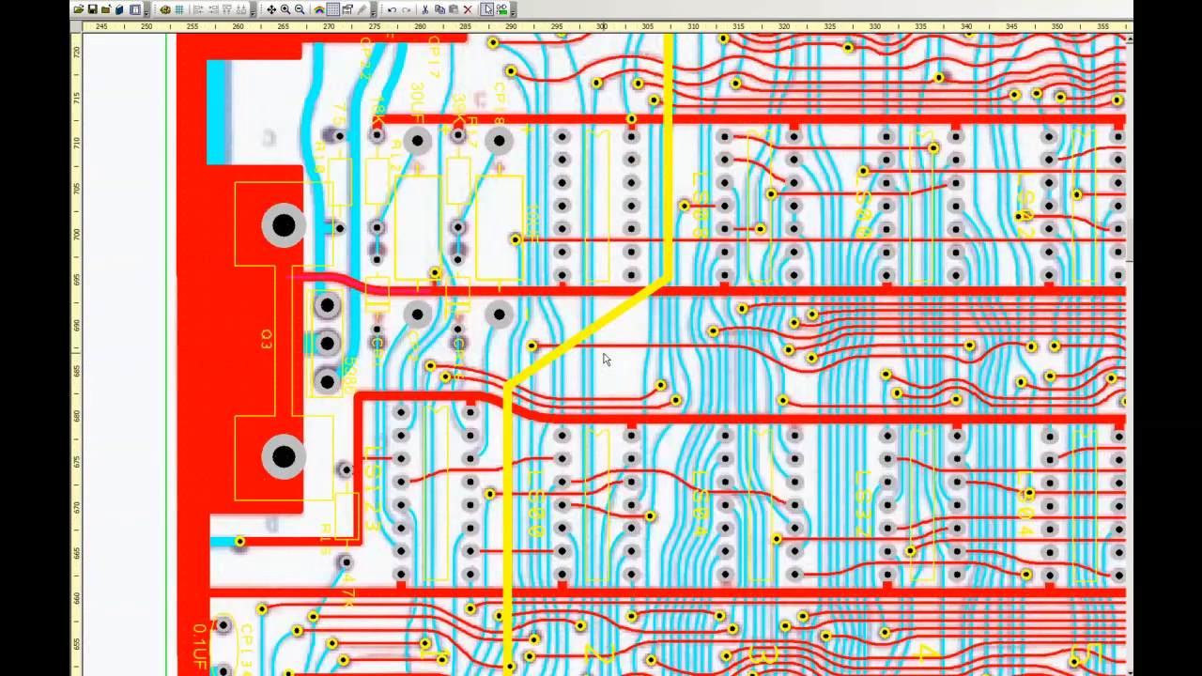
mouse_move(253, 199)
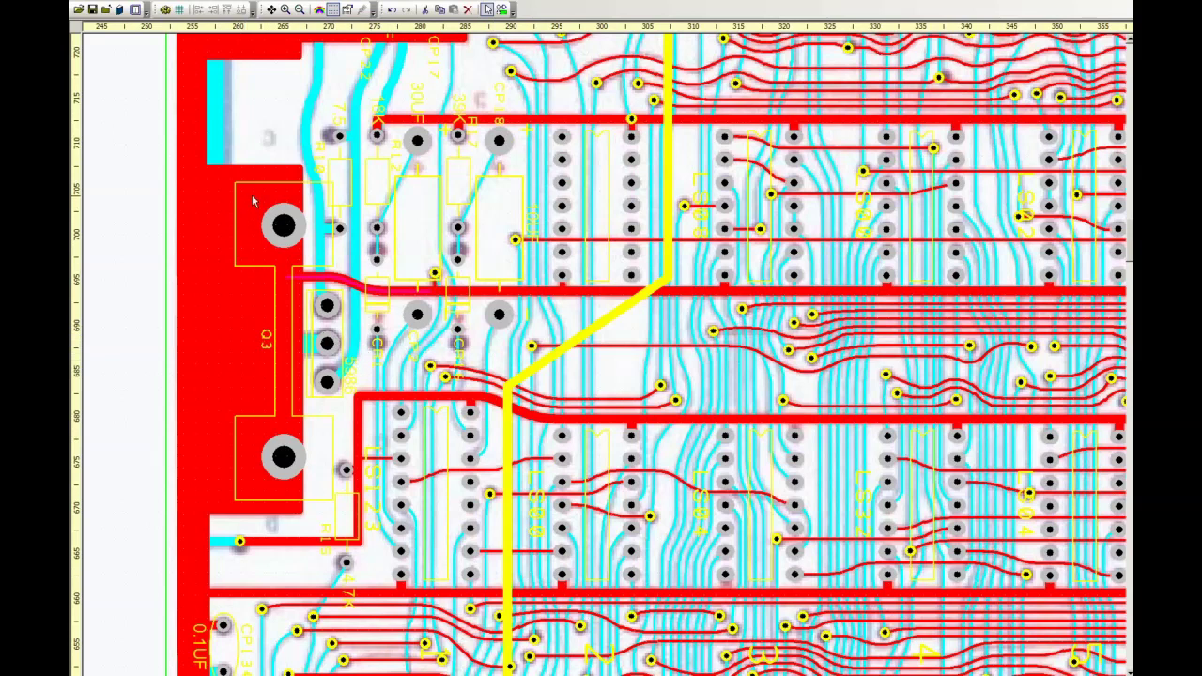
mouse_move(331, 270)
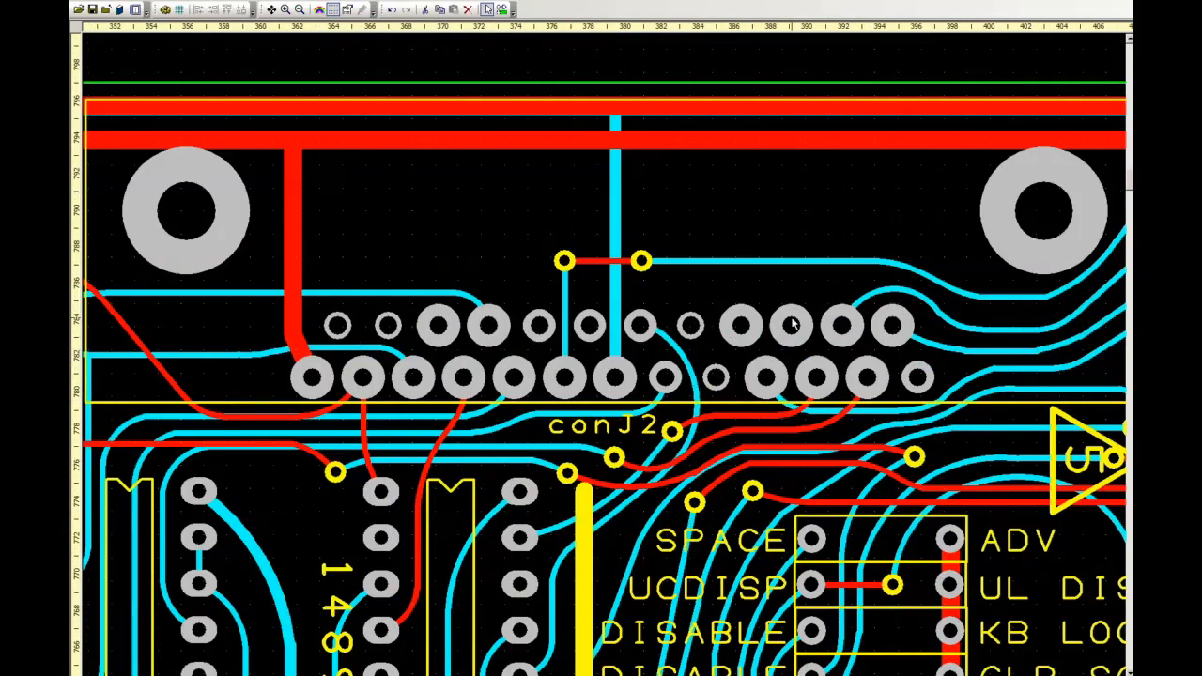
mouse_move(616, 398)
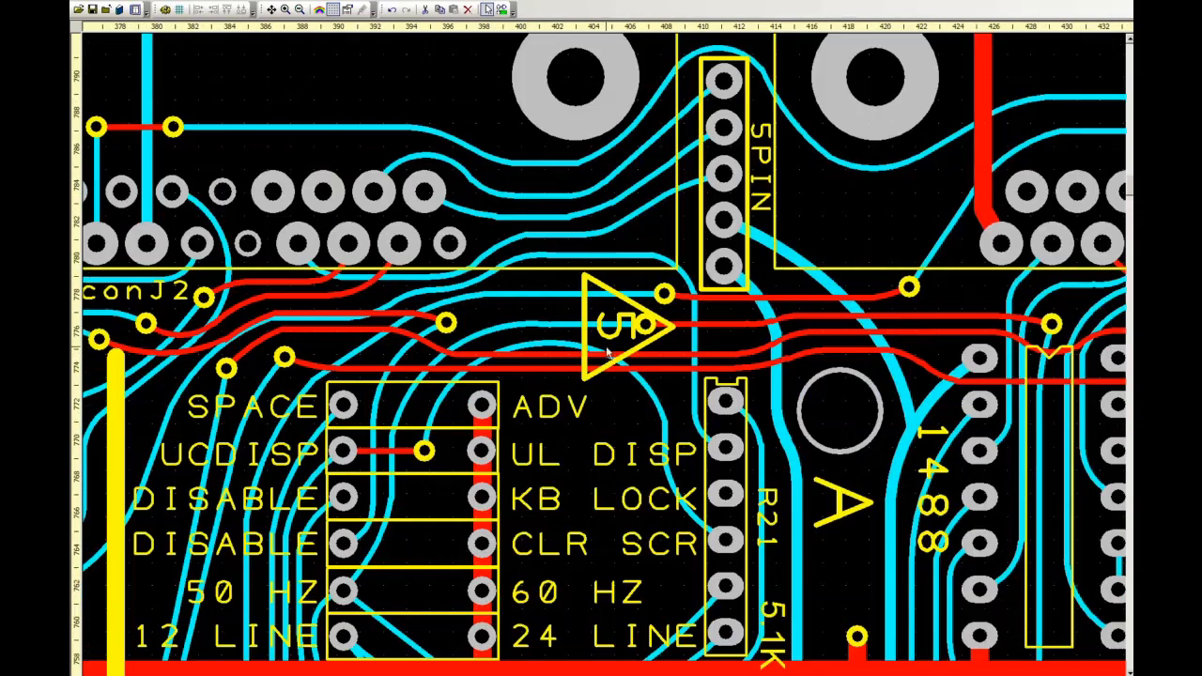
mouse_move(624, 323)
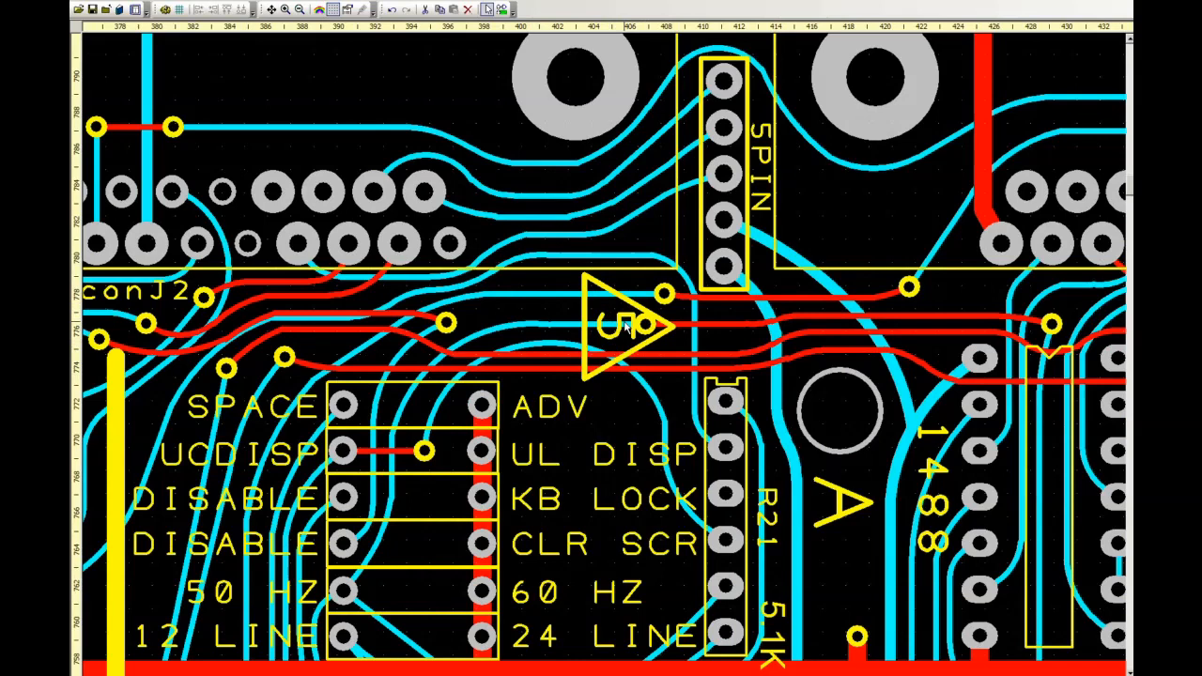
scroll("down", 3)
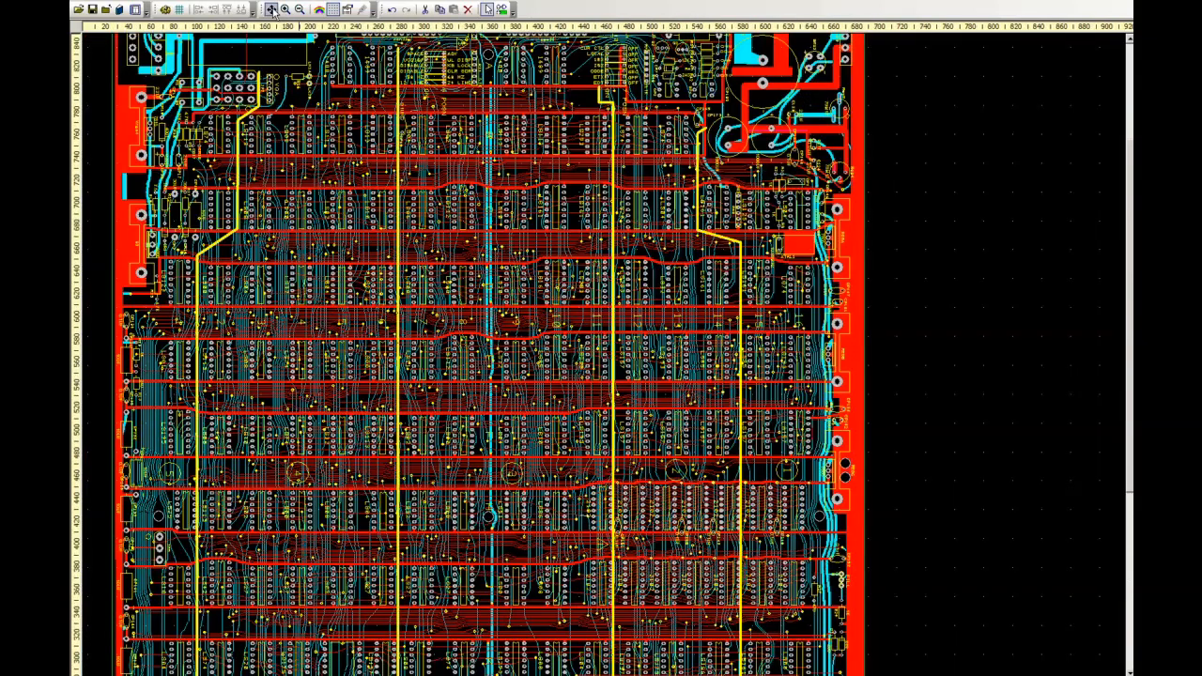
left_click(273, 8)
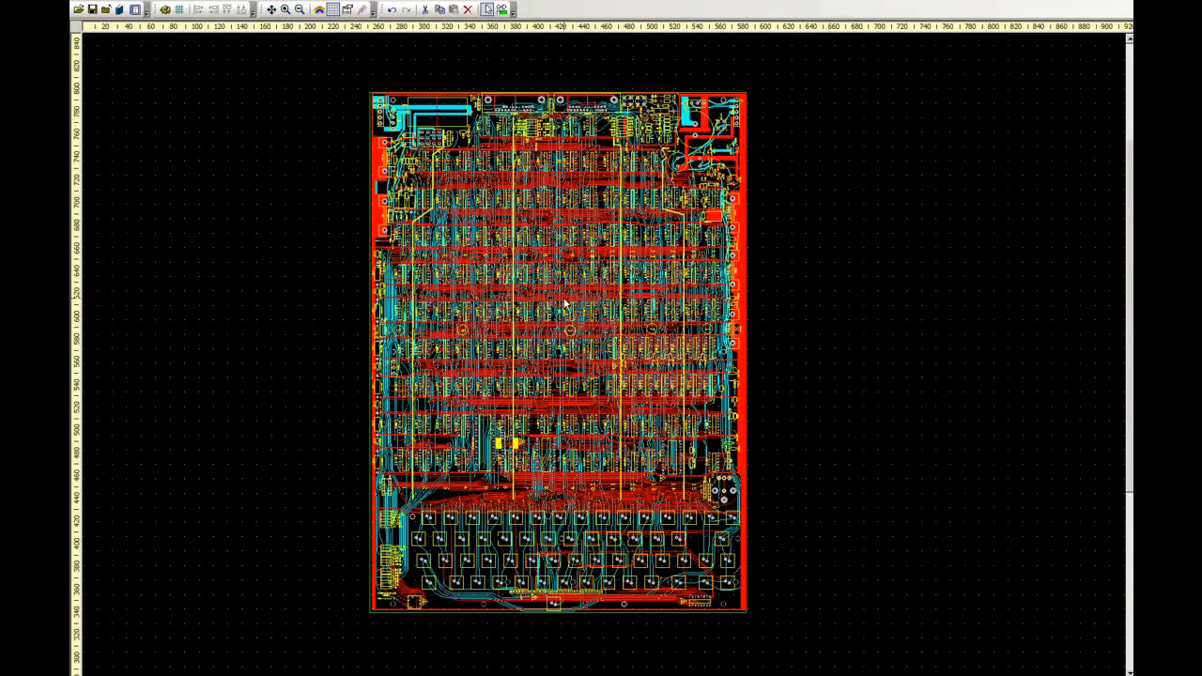
mouse_move(817, 293)
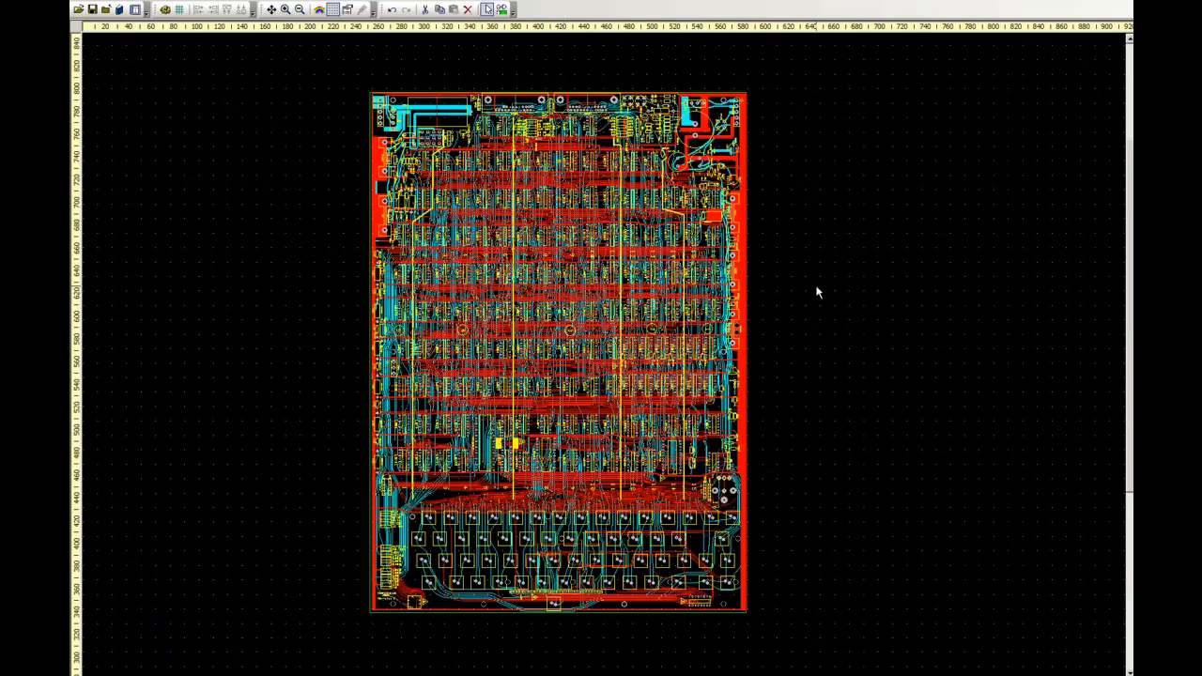